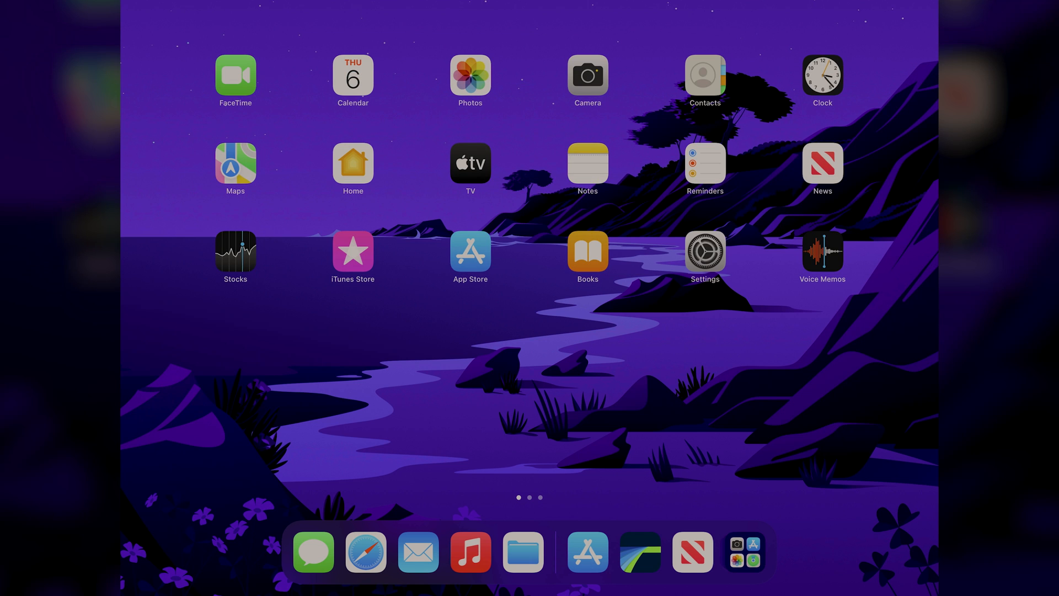
# Launch LumaFusion from the Dock so the balloon-fireball project loads.
pyautogui.click(639, 551)
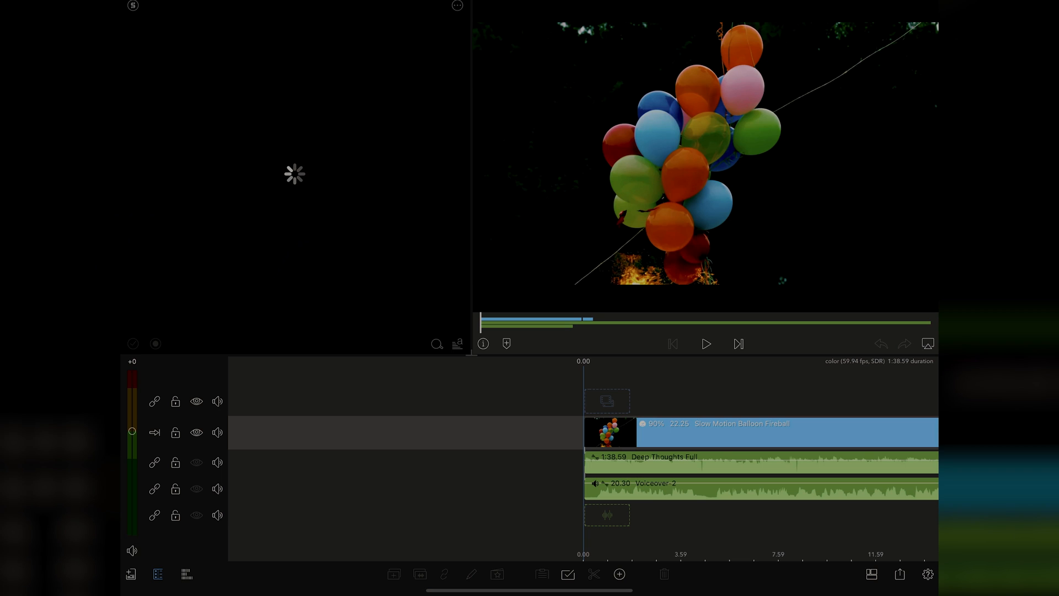
# Switch the media library source to Storyblocks.
pyautogui.click(456, 344)
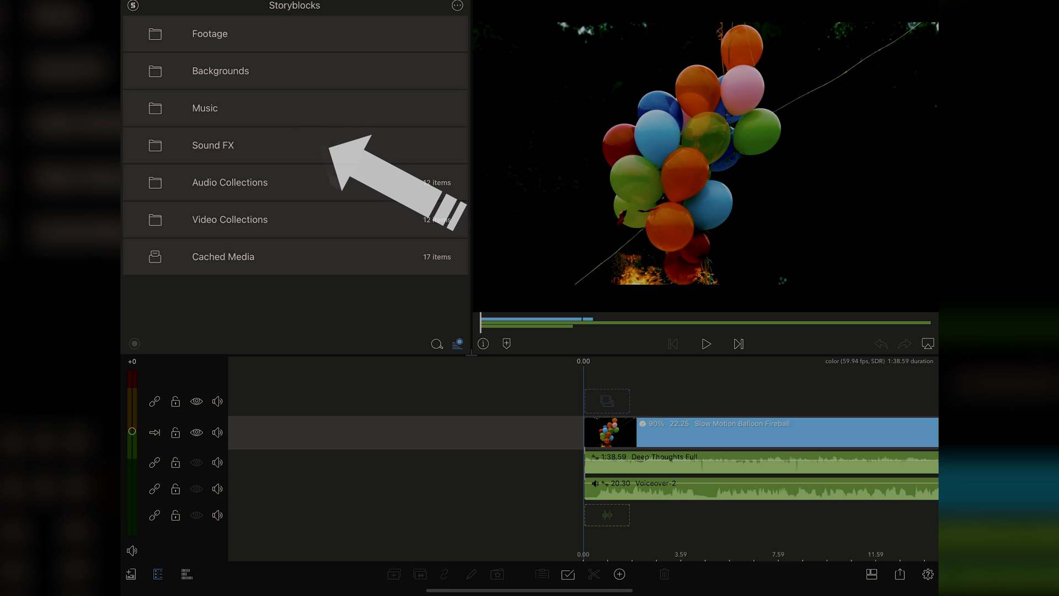
# Add the Whip Whoosh Swoosh effect from Sound FX onto a new audio track at the timeline start.
pyautogui.click(212, 144)
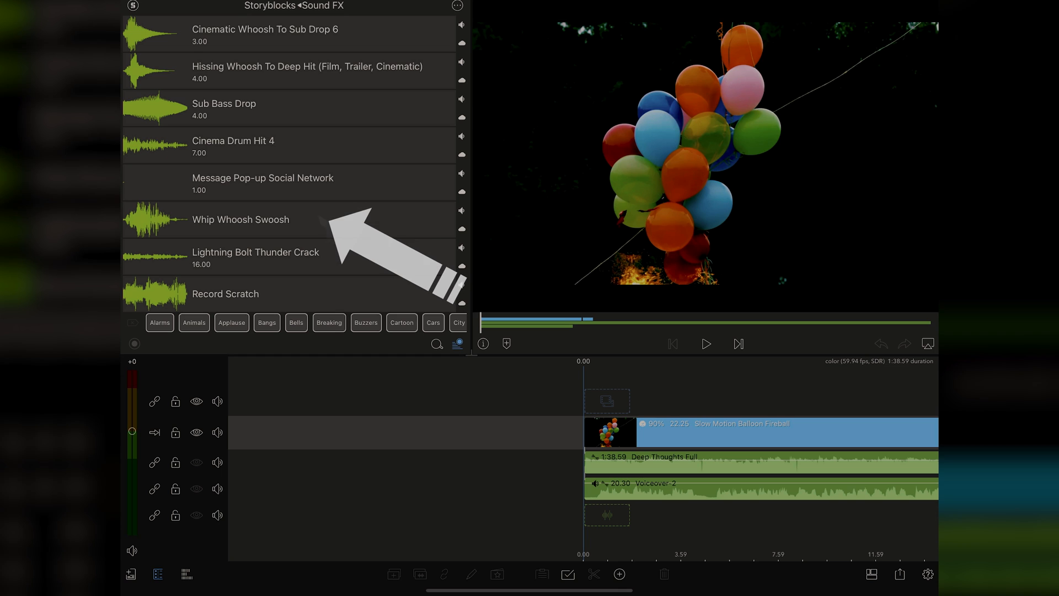
pyautogui.click(240, 220)
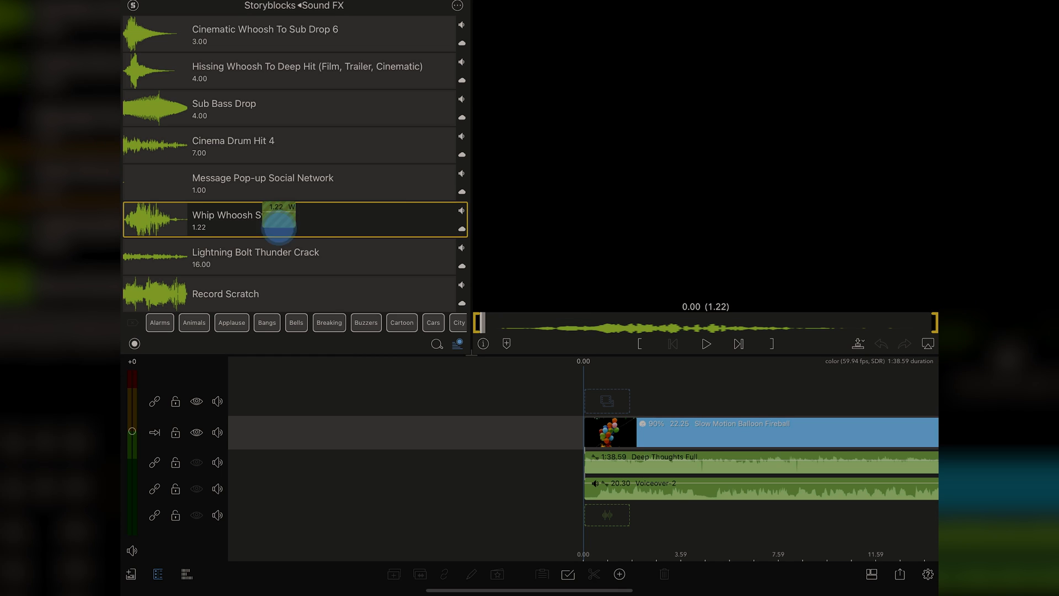
pyautogui.click(461, 211)
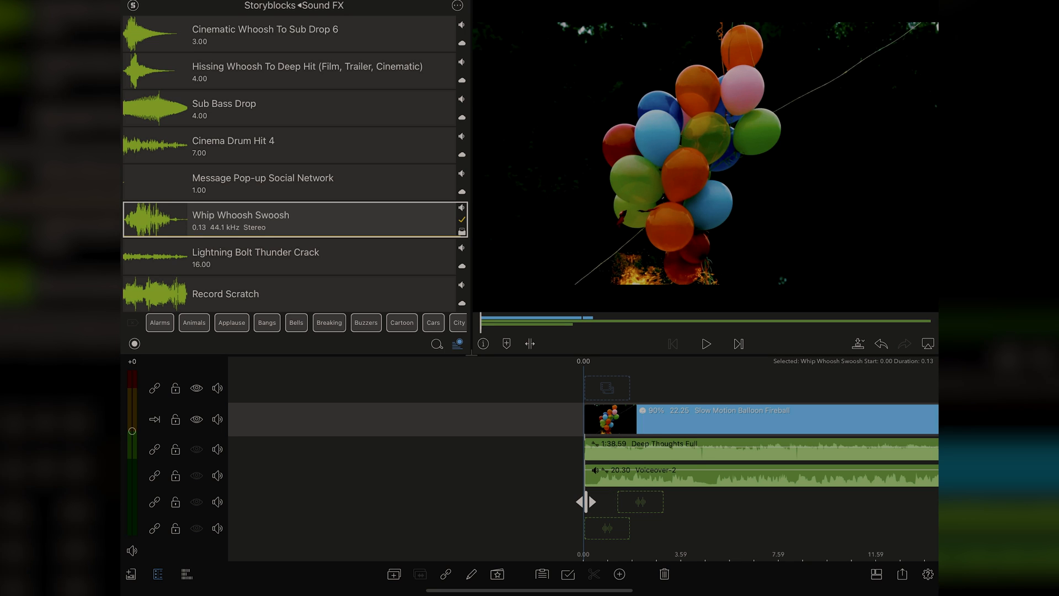
pyautogui.click(705, 344)
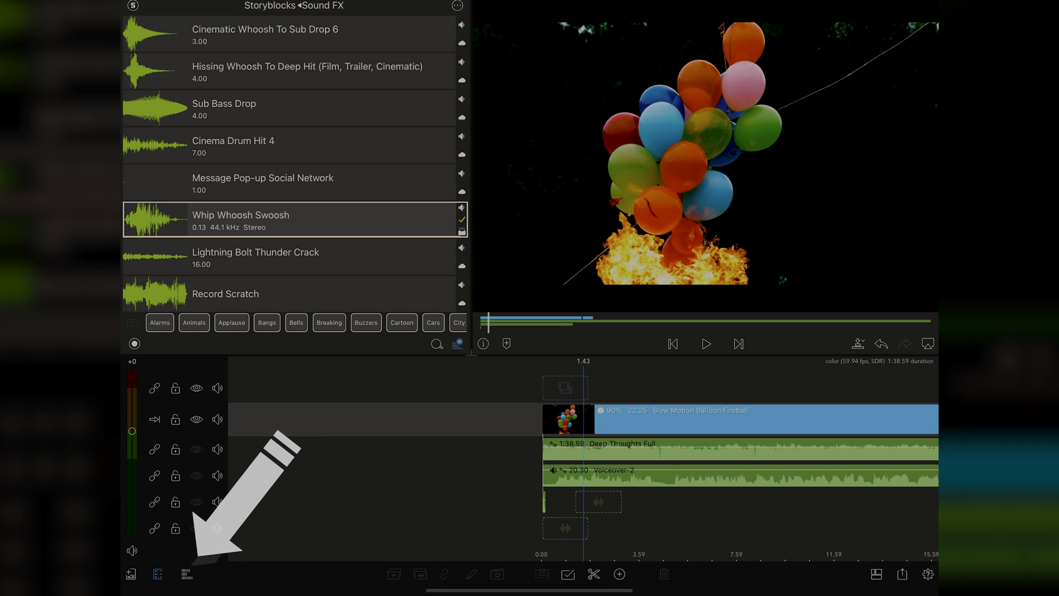
# Show per-track levels, raise Deep Thoughts Full from -26 to -9, and briefly mute it during playback.
pyautogui.click(185, 574)
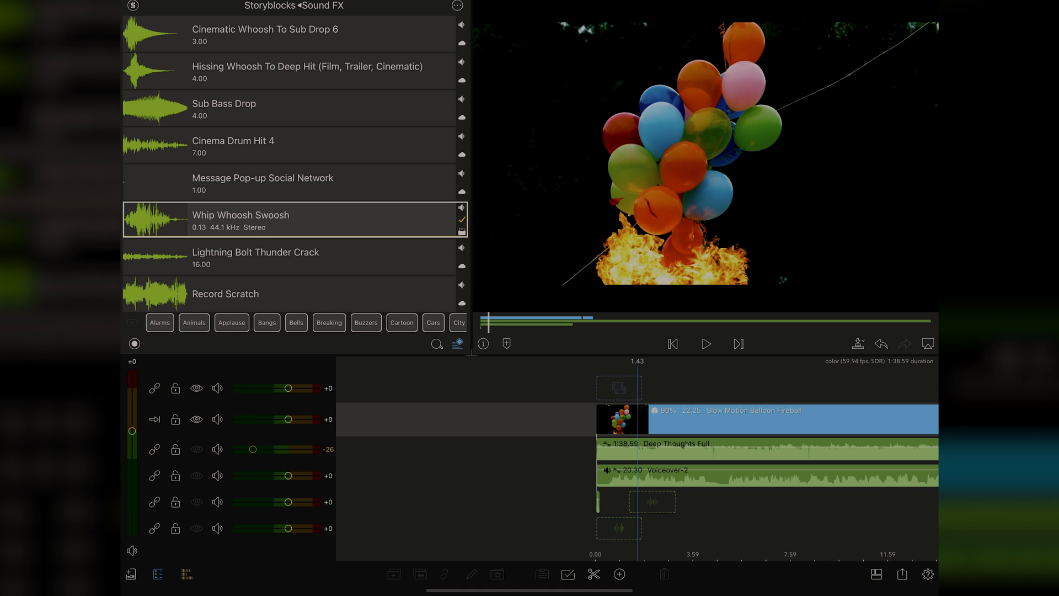
pyautogui.click(705, 344)
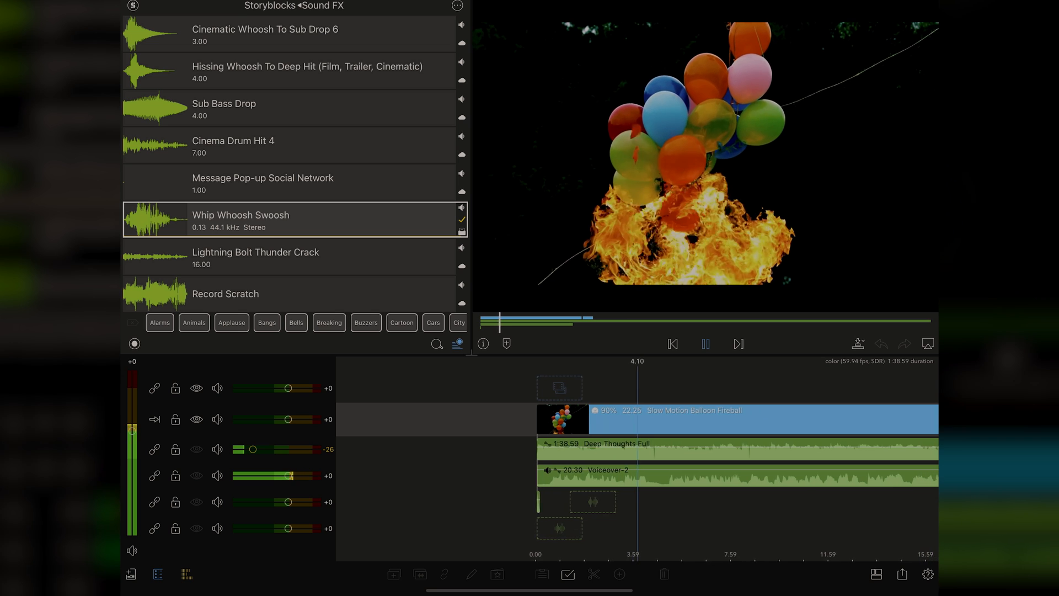
pyautogui.click(705, 344)
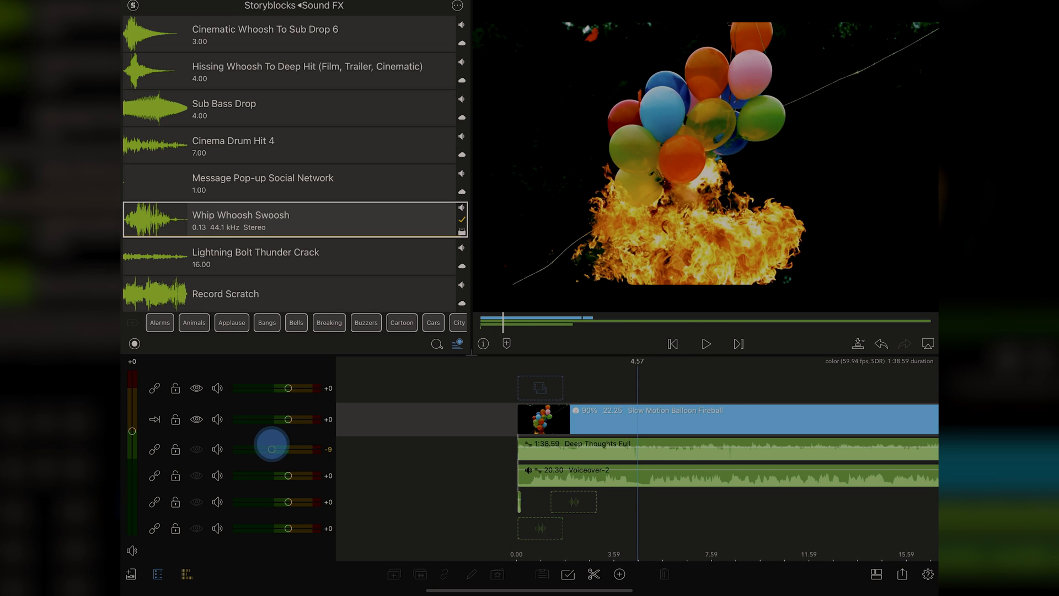
pyautogui.click(705, 345)
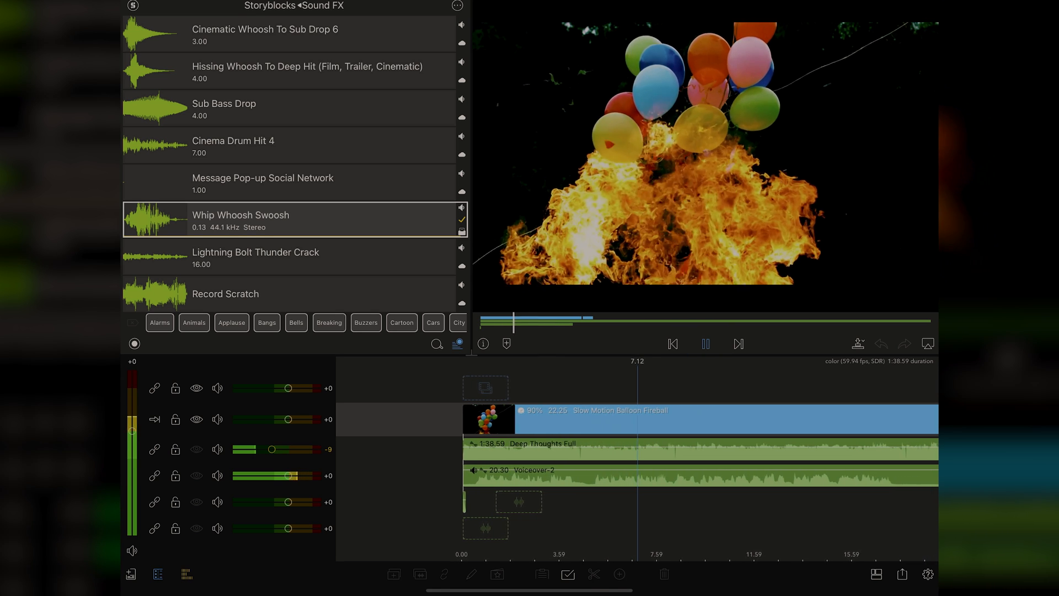
pyautogui.click(705, 344)
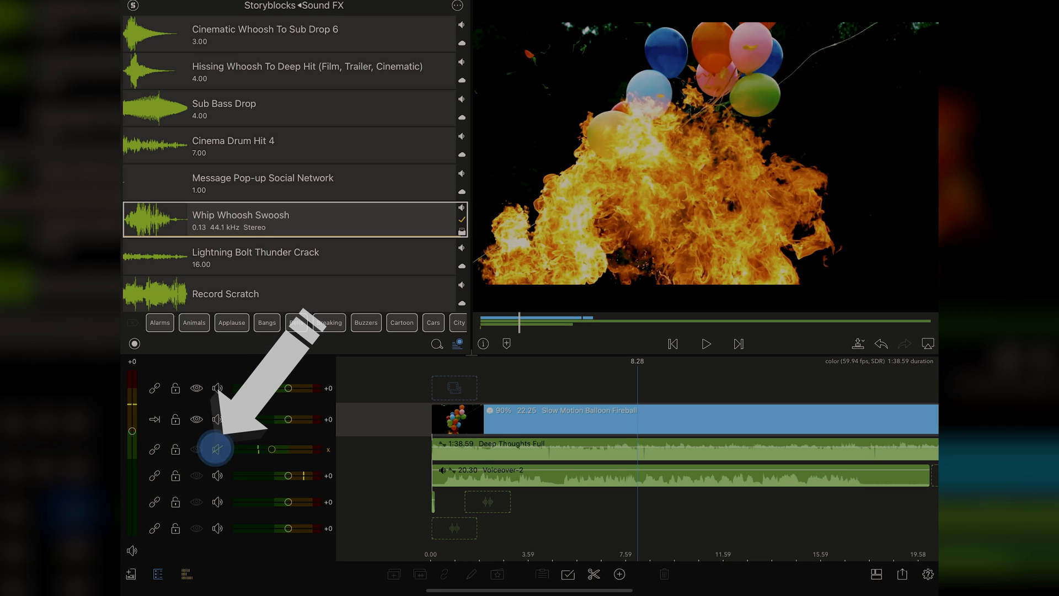
pyautogui.click(217, 449)
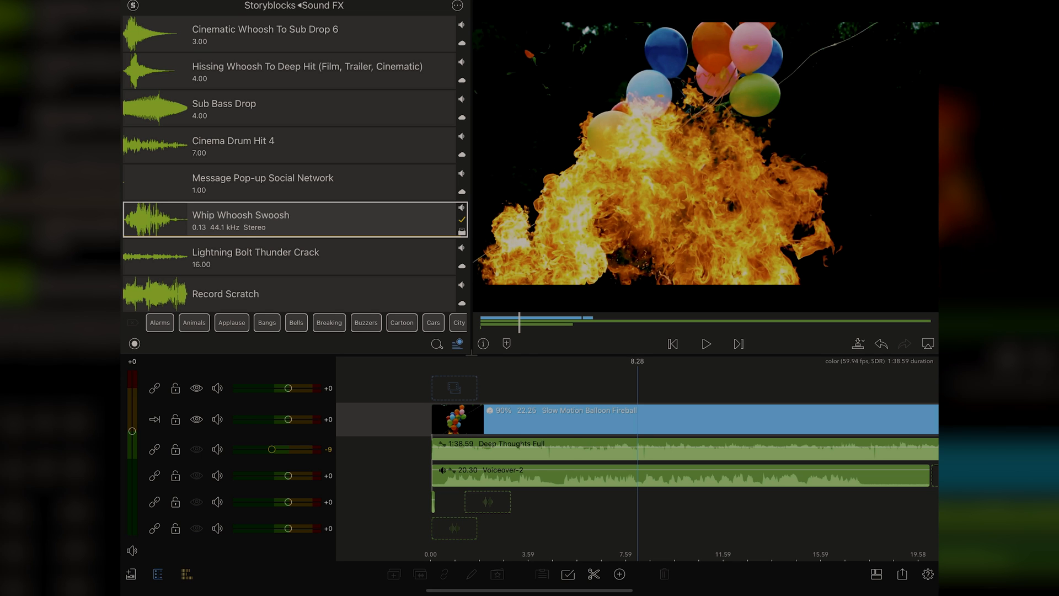
# Bring up the Deep Thoughts Full clip's audio editor with the Gain section collapsed.
pyautogui.click(675, 448)
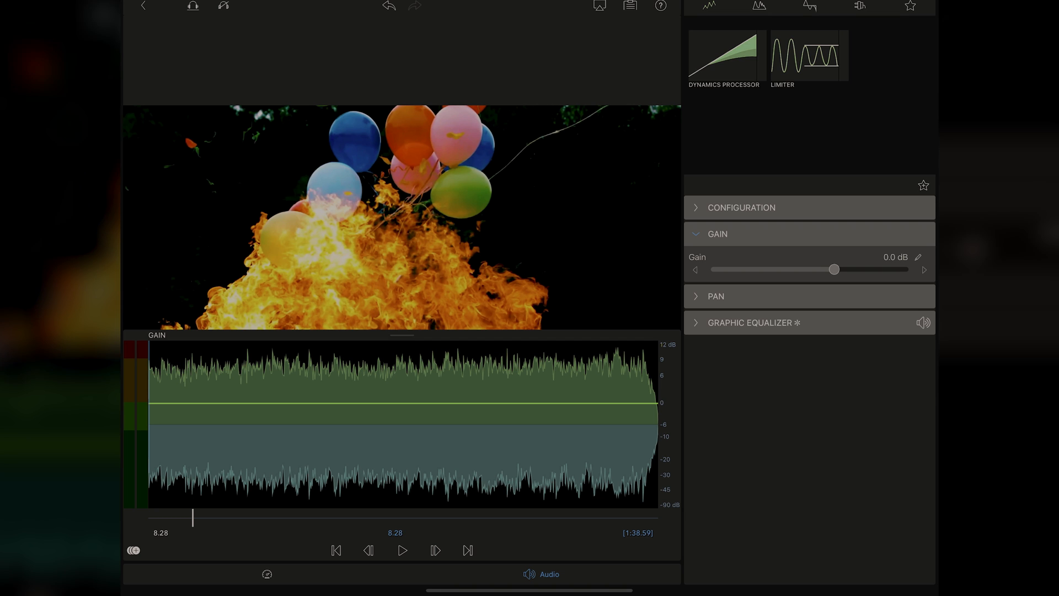
pyautogui.click(718, 234)
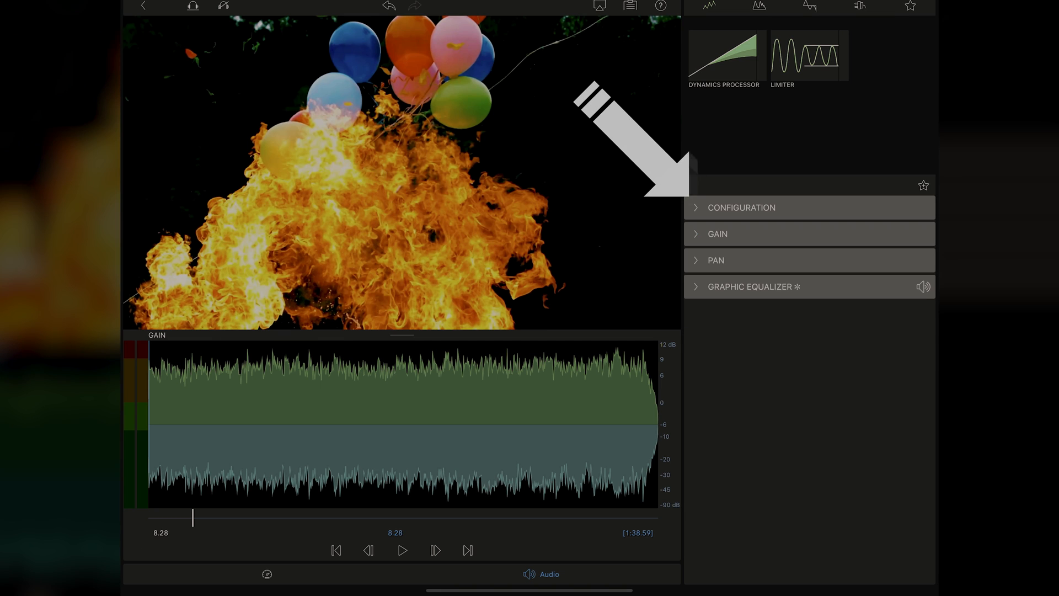
# Review the clip's channel configuration, keeping channels on Stereo and ducking on Auto.
pyautogui.click(742, 207)
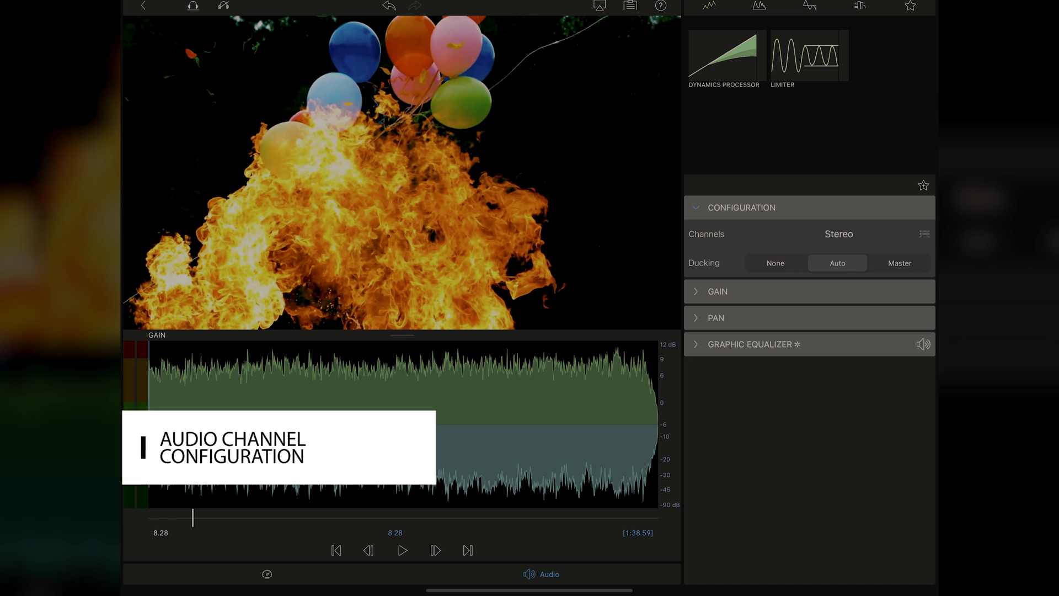
pyautogui.click(925, 234)
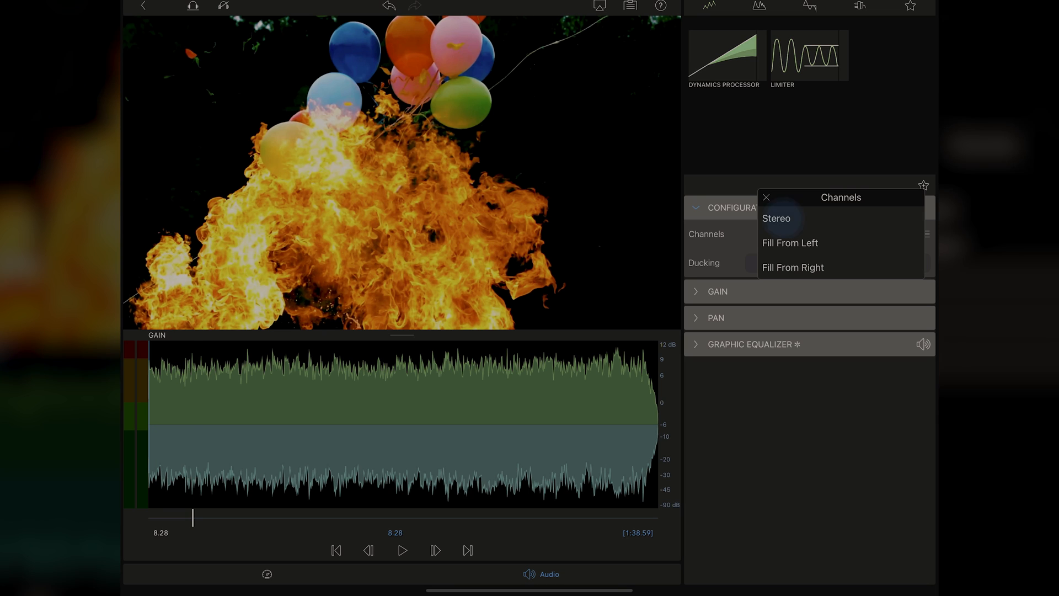
pyautogui.click(775, 219)
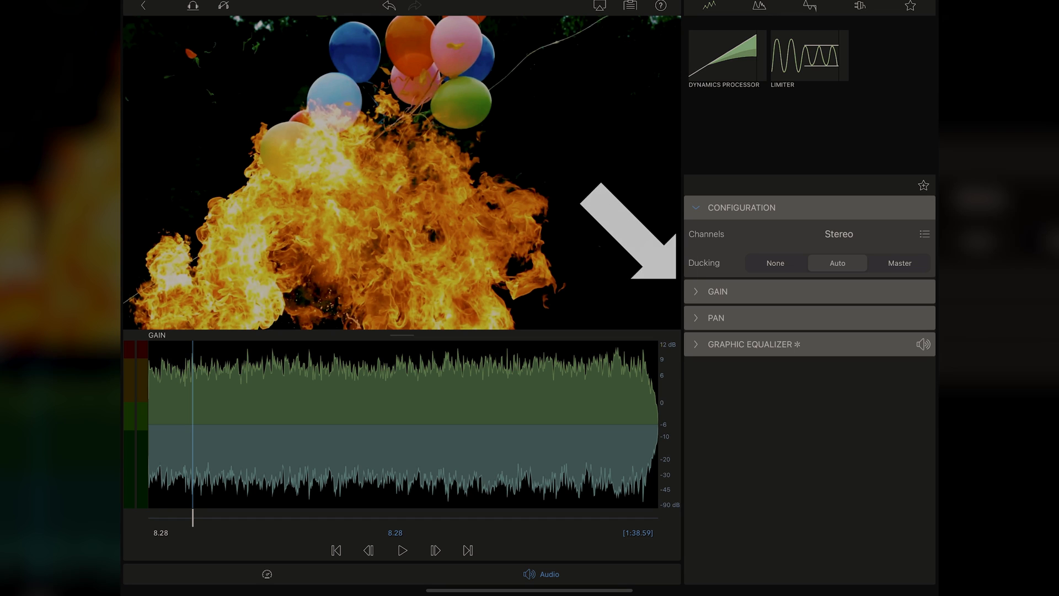
pyautogui.click(717, 291)
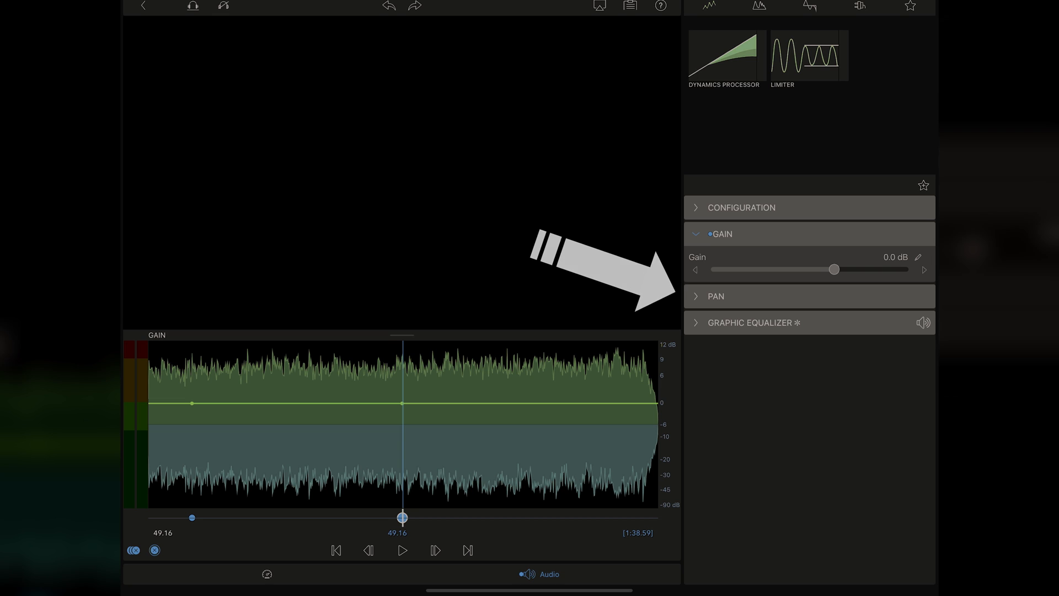
# Expand the Graphic Equalizer settings beneath the 0.0 dB gain.
pyautogui.click(715, 296)
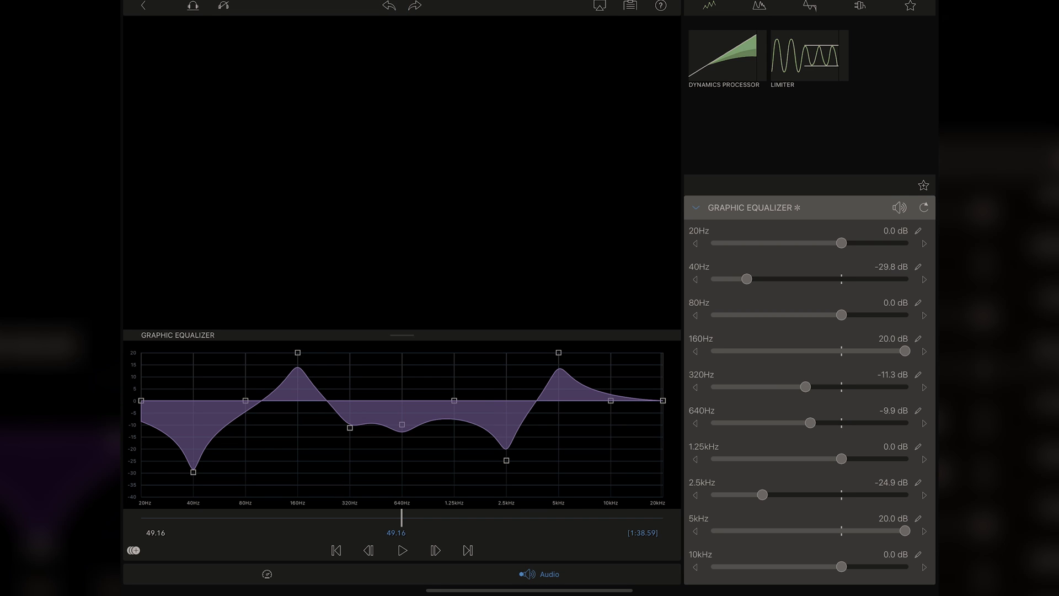
# Reset every equalizer band to 0.0 dB and collapse the section.
pyautogui.click(924, 207)
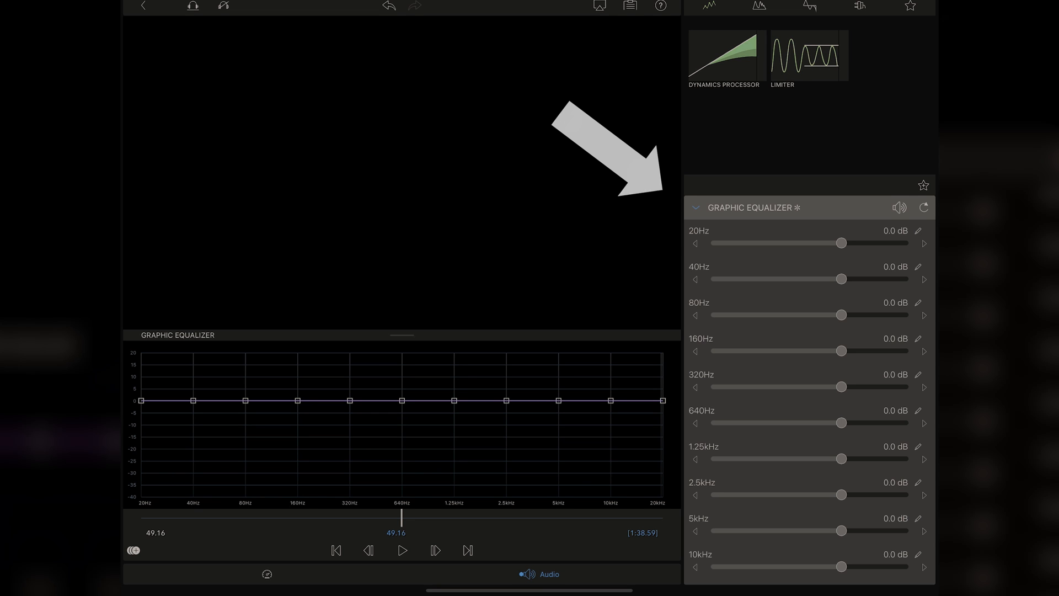
pyautogui.click(693, 207)
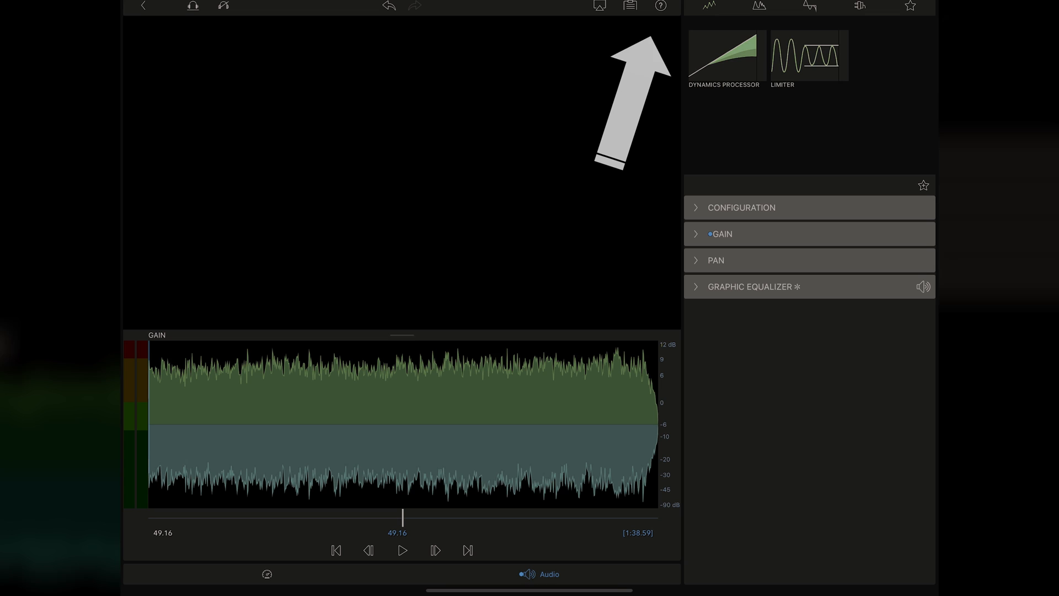
# Browse the EQ filter effects, adding Parametric EQ at 2000 Hz, then view the AUv3 plugins.
pyautogui.click(659, 6)
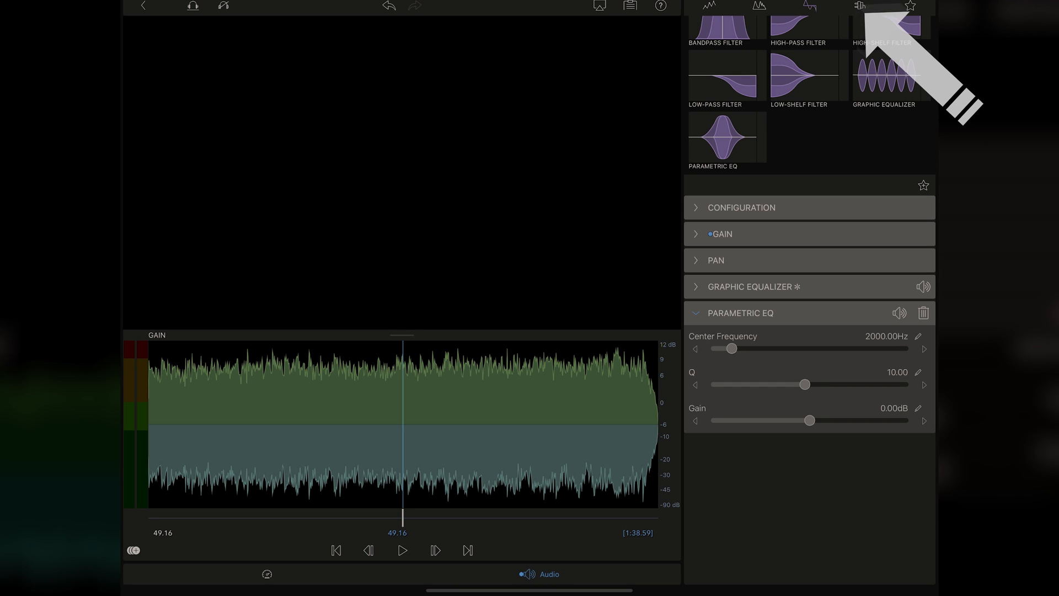
pyautogui.click(859, 7)
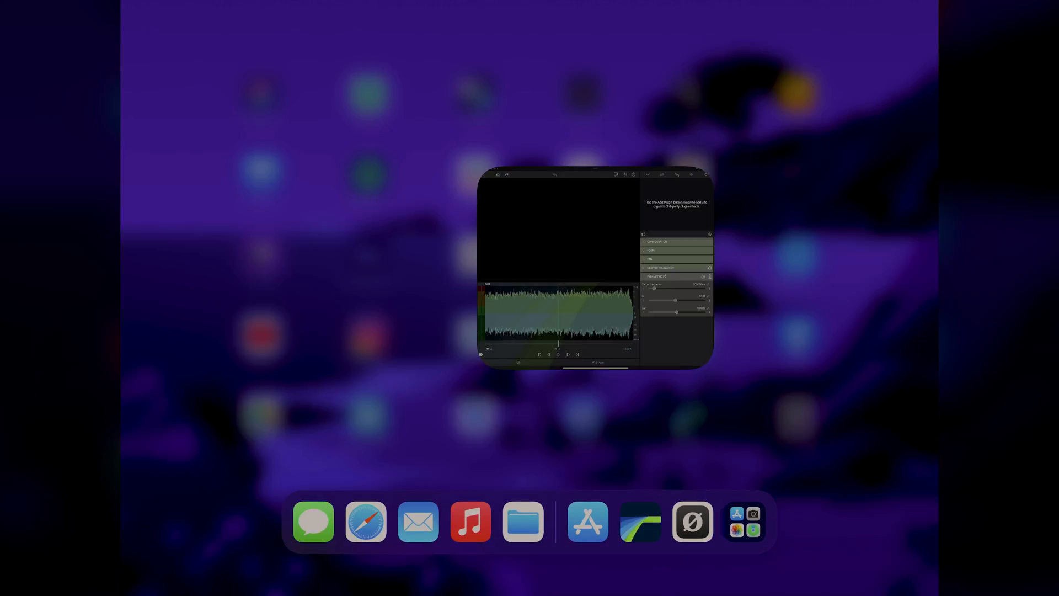
# Browse App Store results for AUv3 plugins like AudioMaster, AudioKit Reverb and Flux Mini.
pyautogui.click(587, 521)
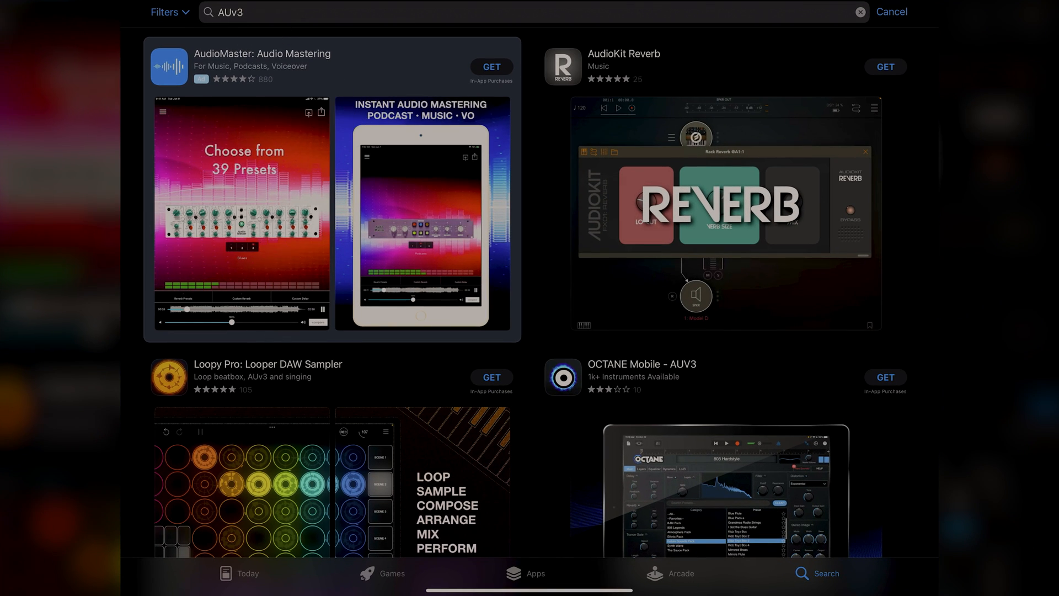
pyautogui.scroll(-3)
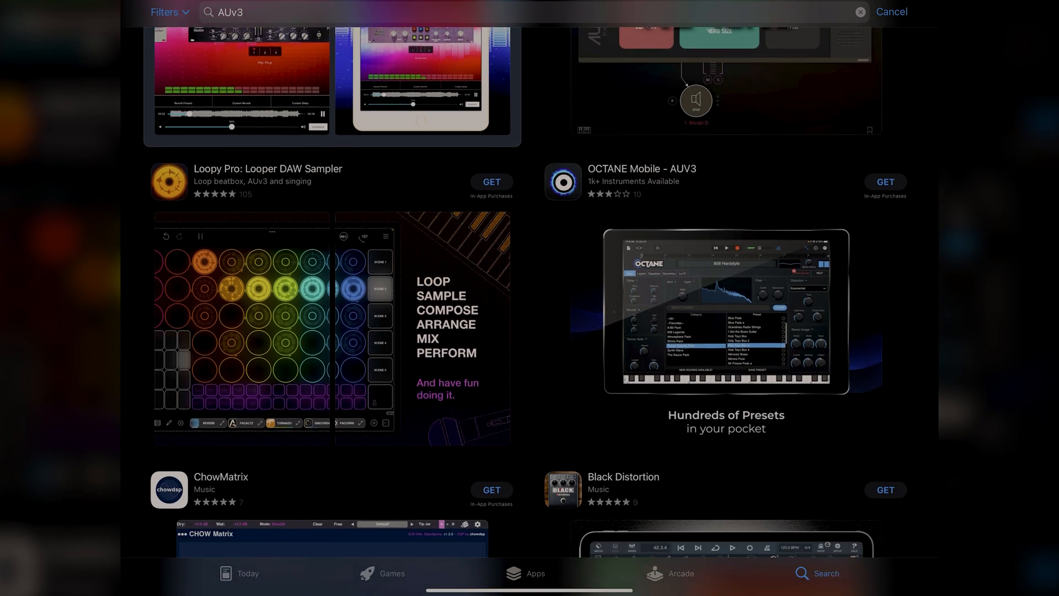
pyautogui.scroll(-3)
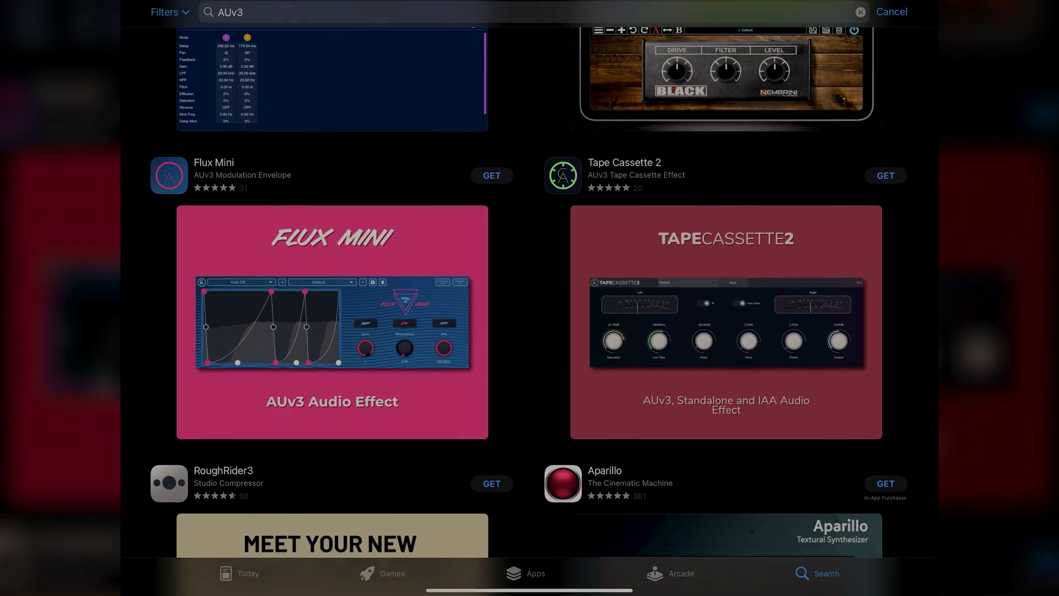
pyautogui.scroll(-3)
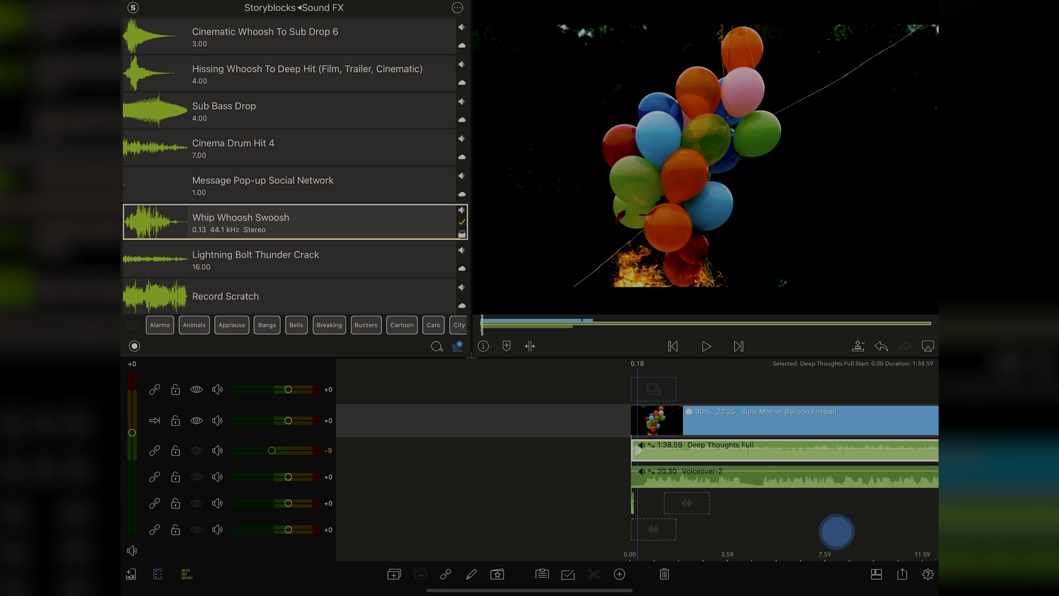
# Preview the project from the start past the balloon clip, then stop playback.
pyautogui.click(672, 345)
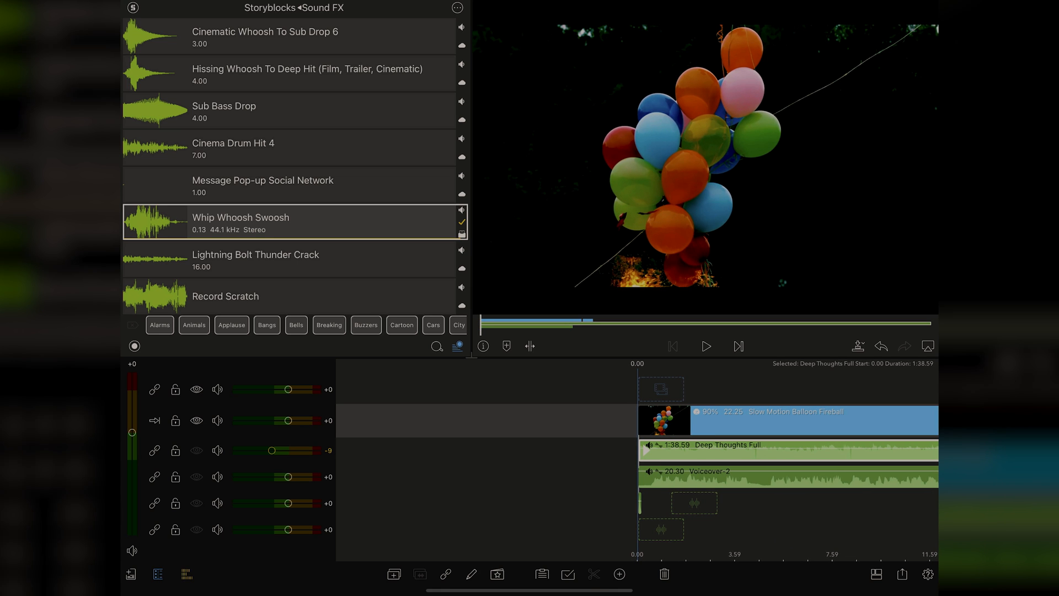
pyautogui.click(705, 346)
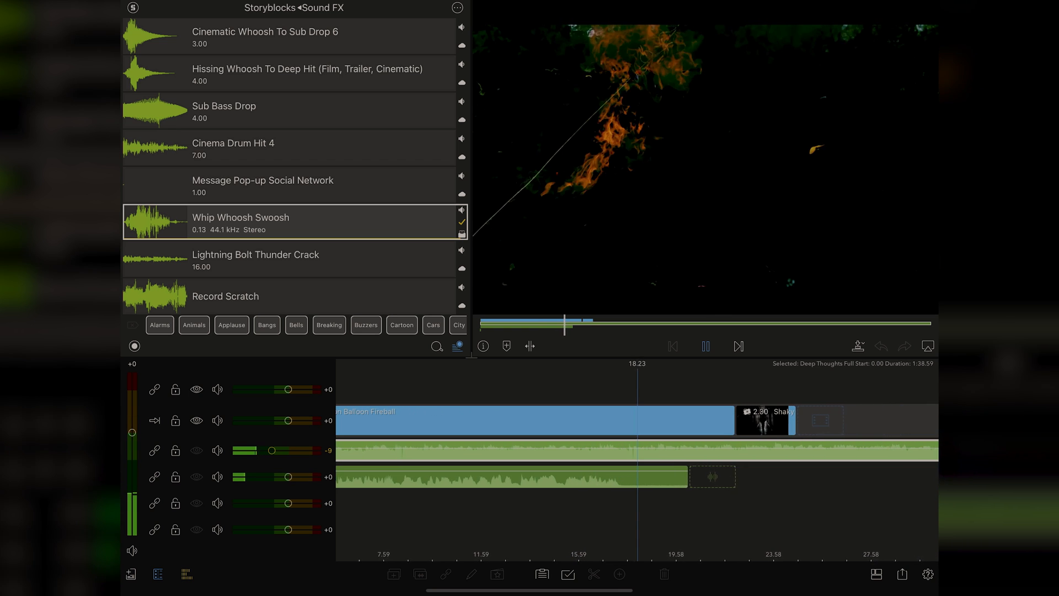
pyautogui.click(707, 345)
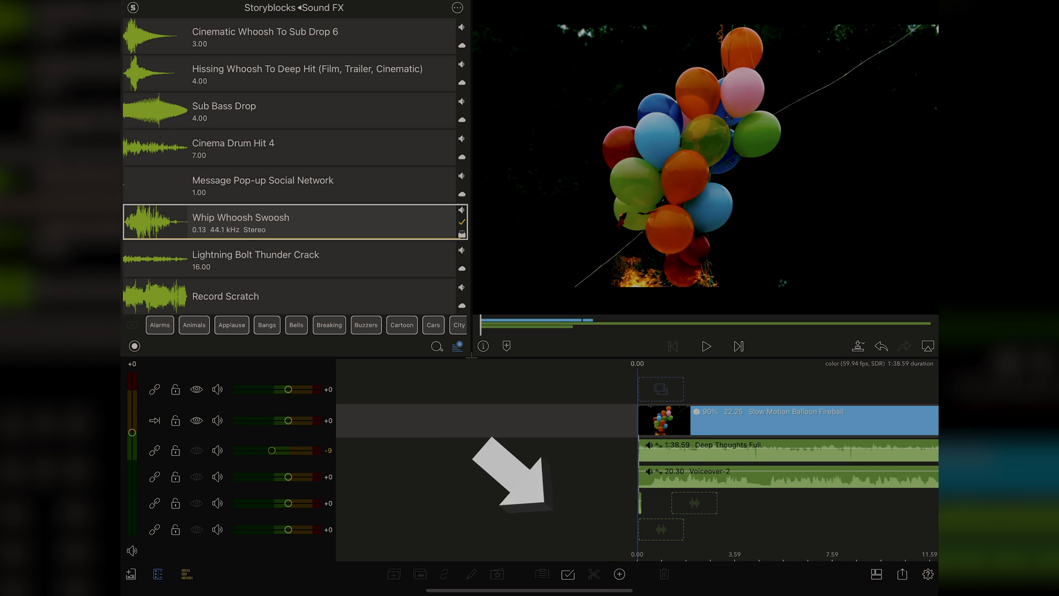
# Start a new voiceover recording at 48kHz stereo with 100% input gain.
pyautogui.click(619, 574)
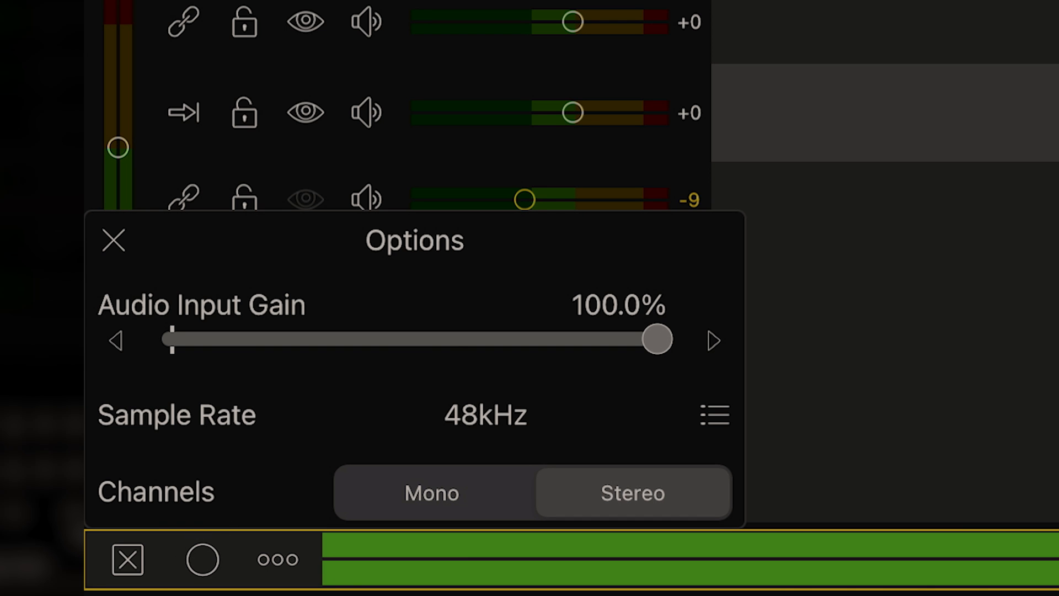
pyautogui.click(112, 239)
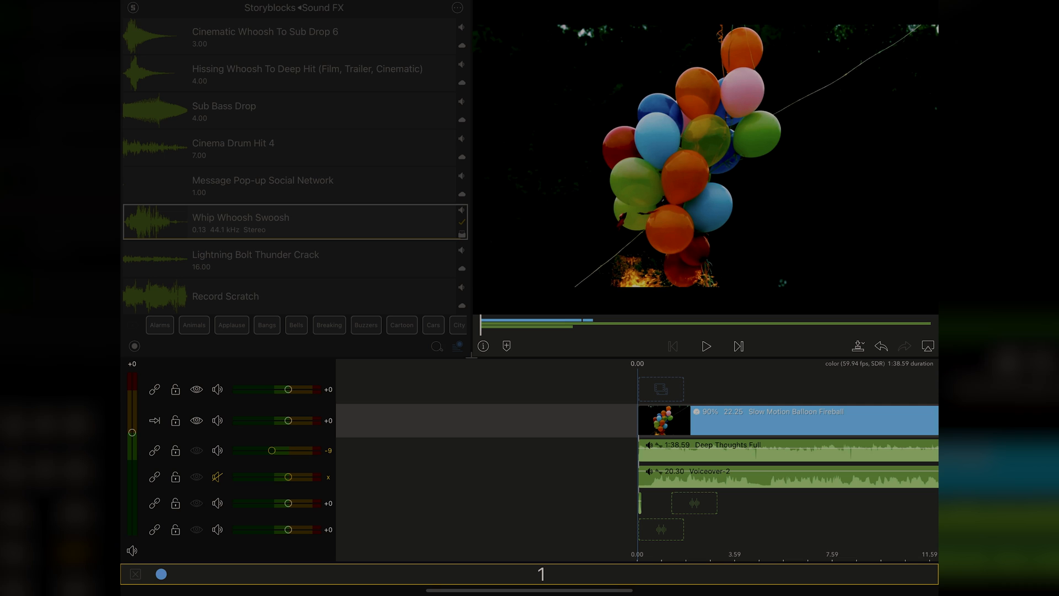
# Stop recording to capture an 18.31-second Voiceover-3 clip on its own track.
pyautogui.click(705, 345)
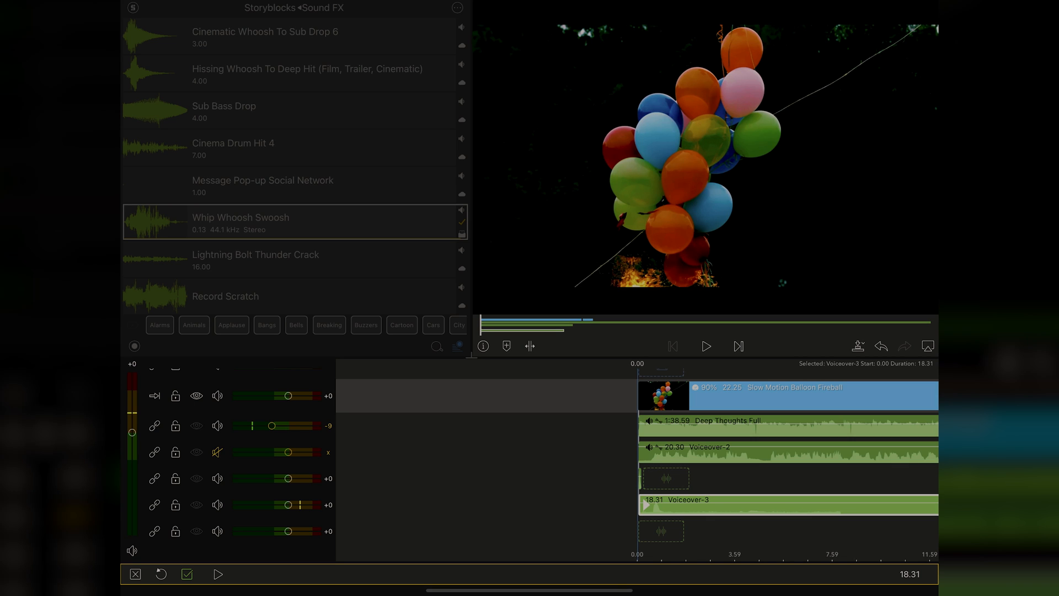
# Keep the Voiceover-3 take and add a Dynamics Processor with the Fast and Smooth preset.
pyautogui.click(706, 345)
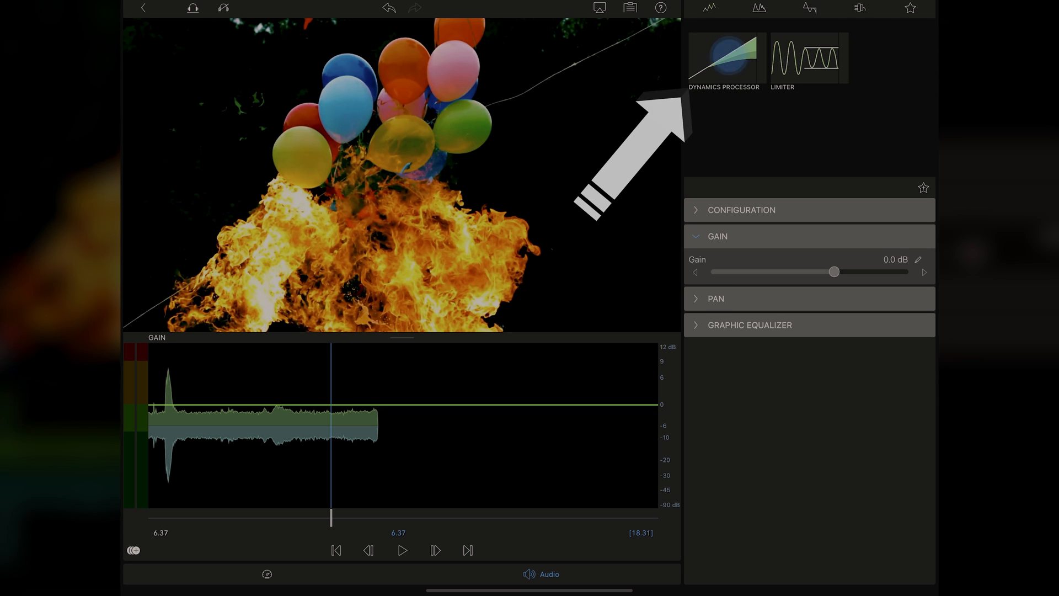
pyautogui.click(724, 58)
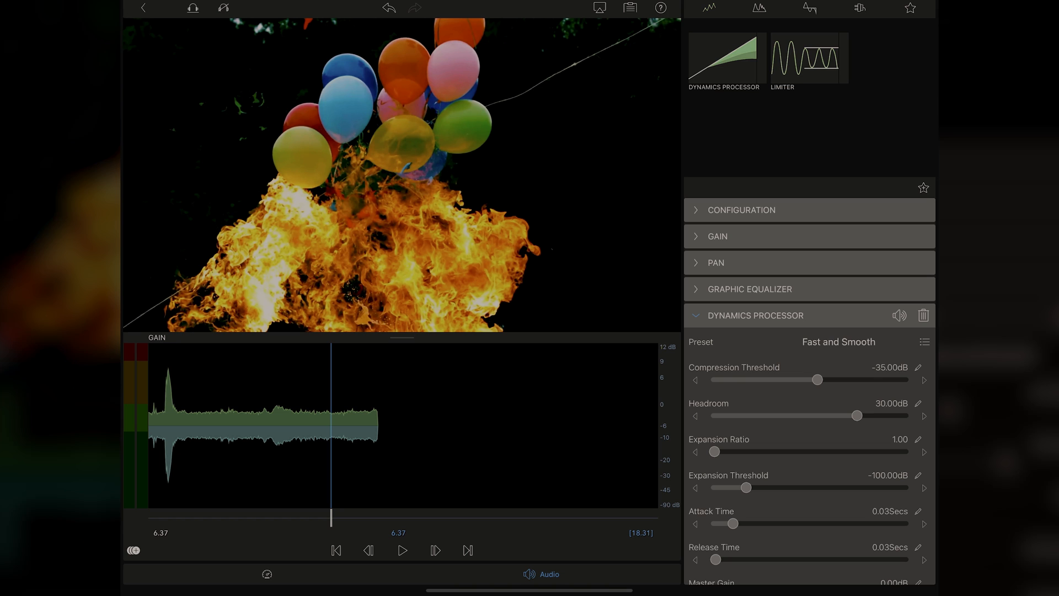